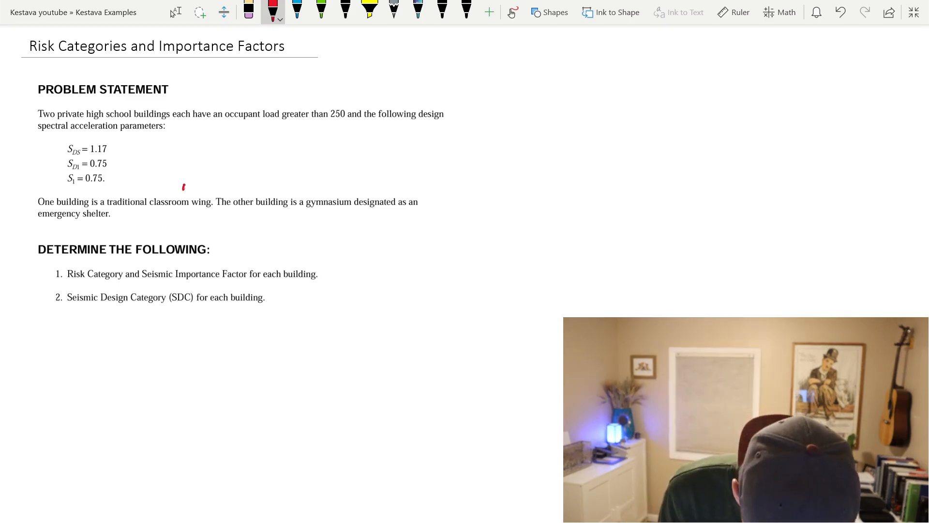
# - Circle the Table 1.5-1 title and risk categories I–IV in red in ASCE 7-16
pyautogui.moveTo(181, 181); pyautogui.dragTo(189, 190)
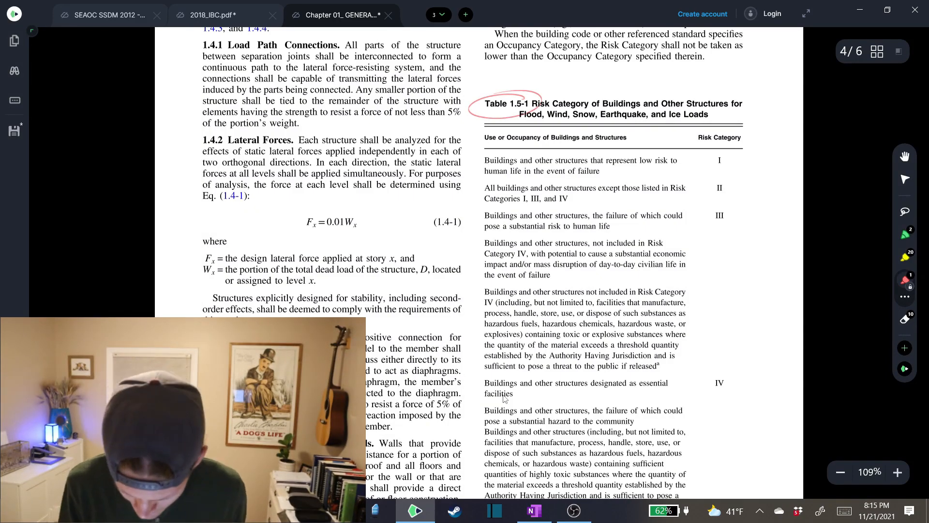
pyautogui.scroll(-3)
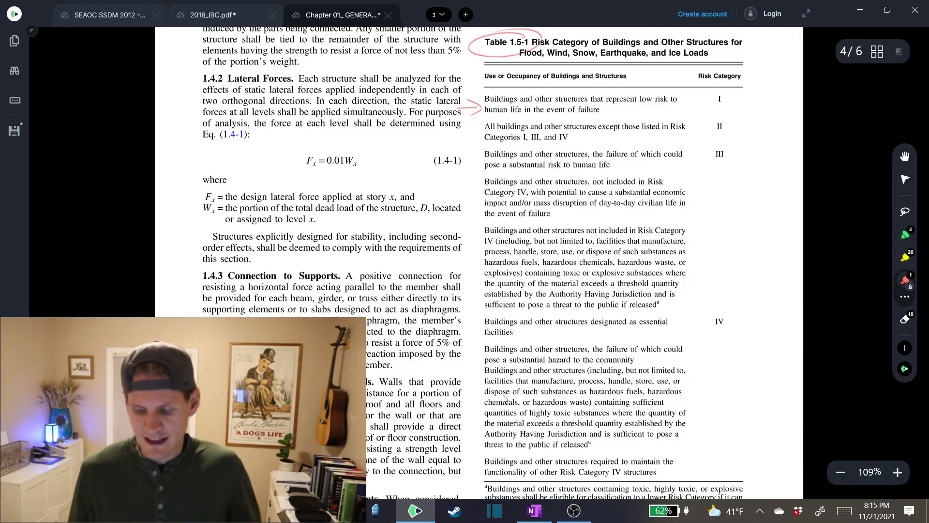
pyautogui.click(718, 100)
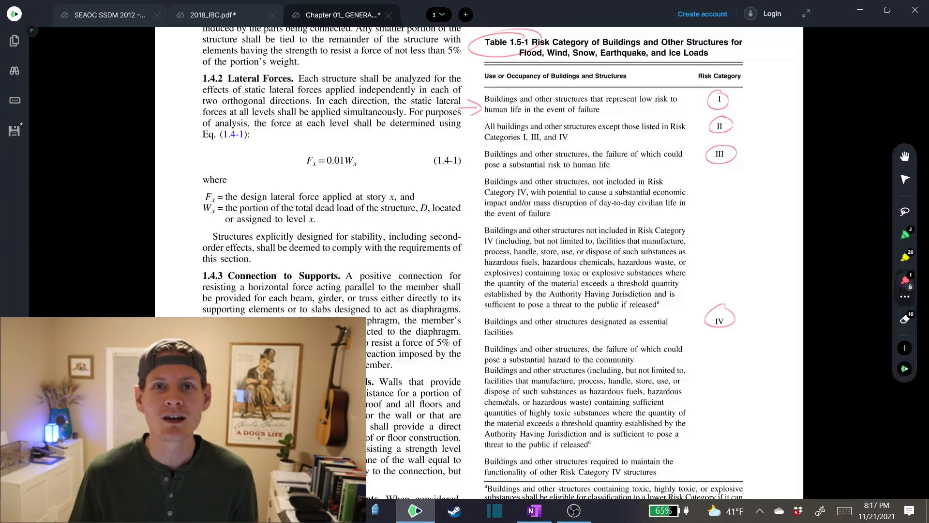
# - Switch to 2018_IBC.pdf and flag the Table 1604.5 title with a red arrow
pyautogui.click(215, 16)
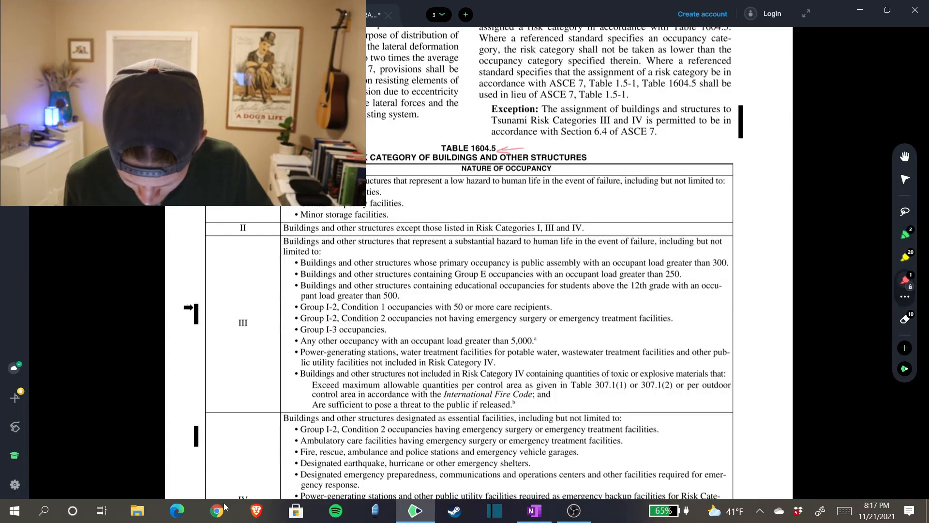
pyautogui.moveTo(229, 311); pyautogui.dragTo(257, 332)
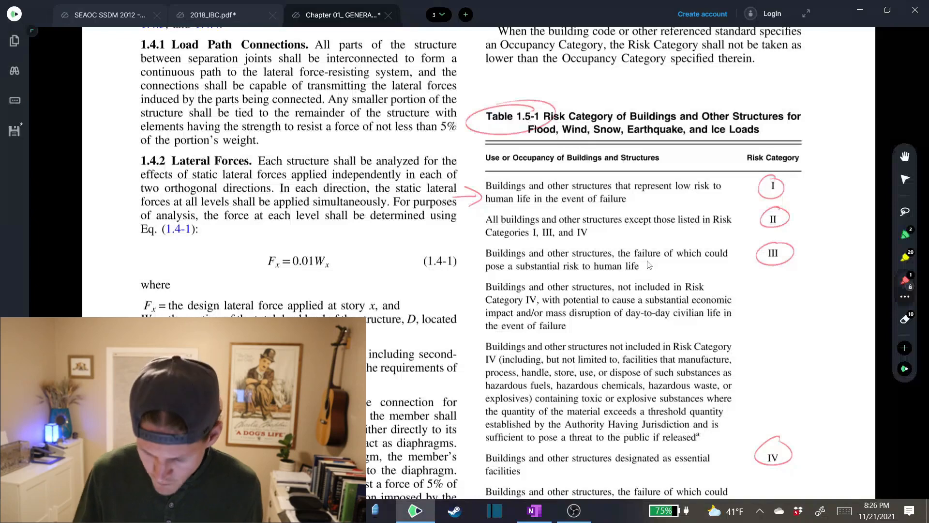
# - Scroll IBC Table 1604.5 to the Group E >250 and emergency shelter entries
pyautogui.scroll(-3)
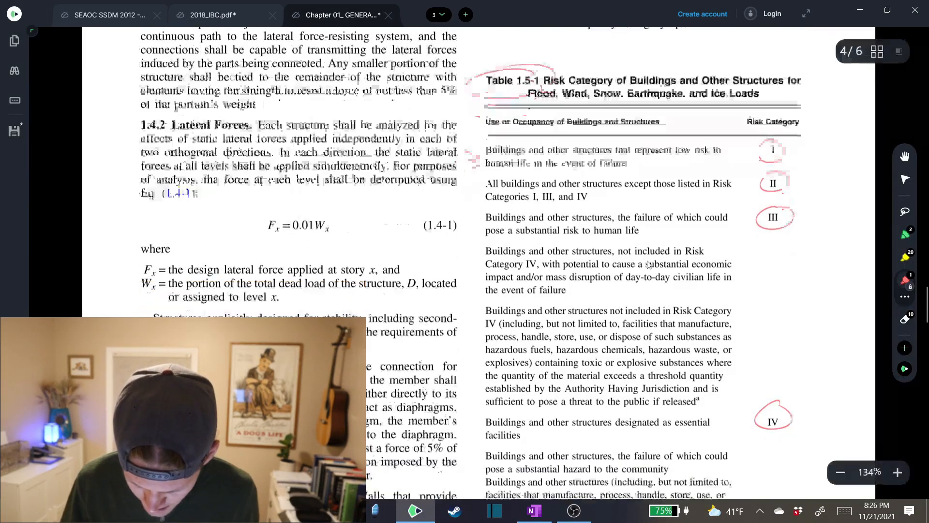
pyautogui.scroll(-3)
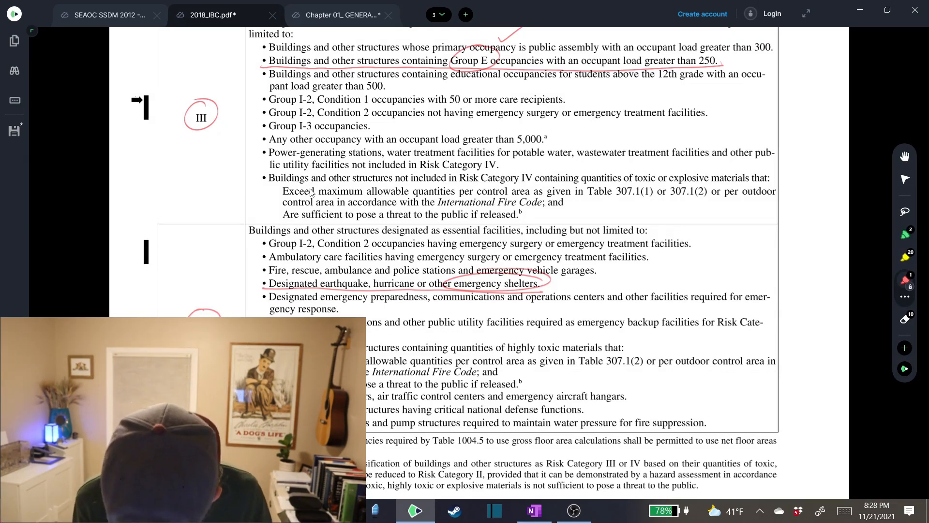
pyautogui.moveTo(634, 273); pyautogui.dragTo(558, 293)
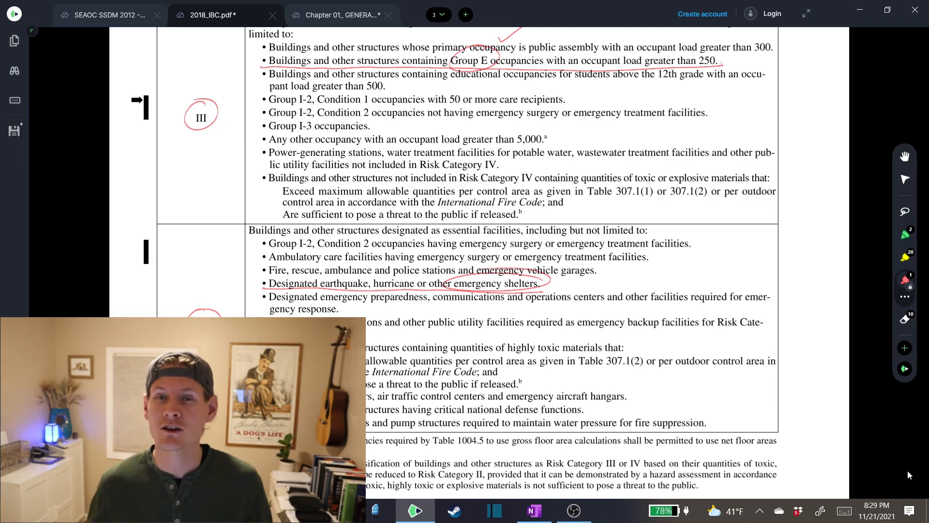
# - Circle the seismic importance factor 1.25 for Risk Category III in Table 1.5-2
pyautogui.scroll(-3)
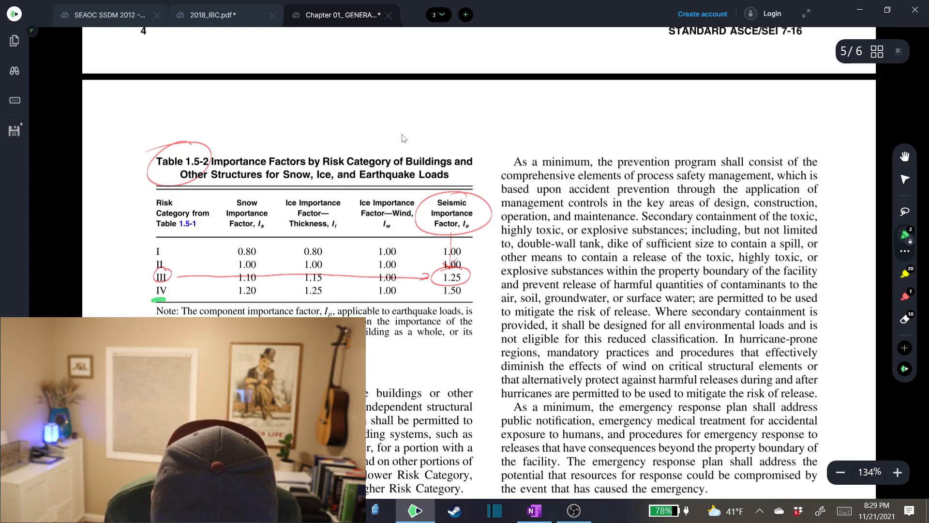
pyautogui.moveTo(422, 204); pyautogui.dragTo(468, 195)
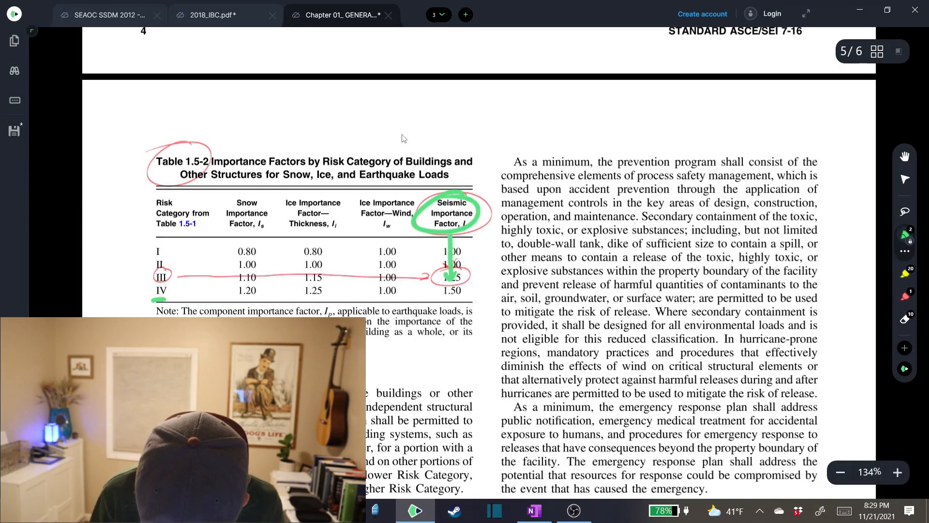
pyautogui.moveTo(436, 282); pyautogui.dragTo(450, 295)
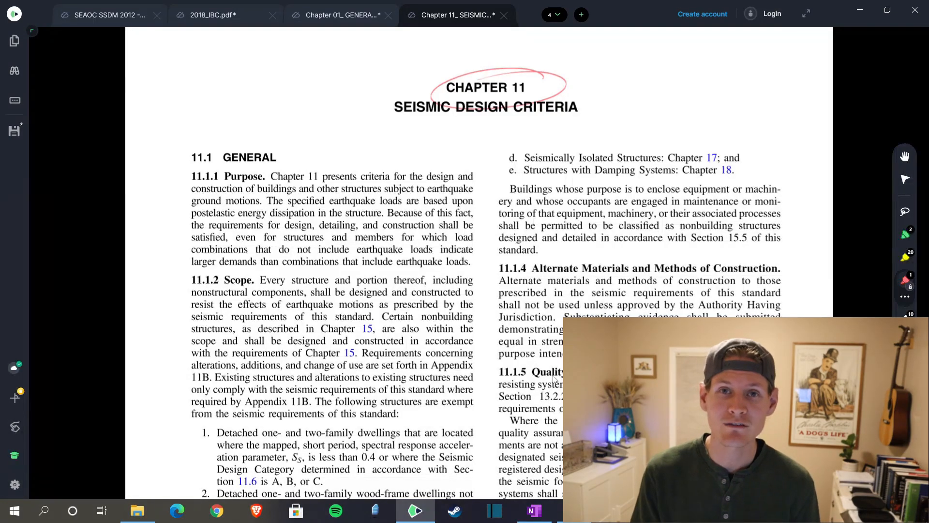
# - Scroll to Section 11.6 and circle the Table 11.6-1 title in red
pyautogui.scroll(-3)
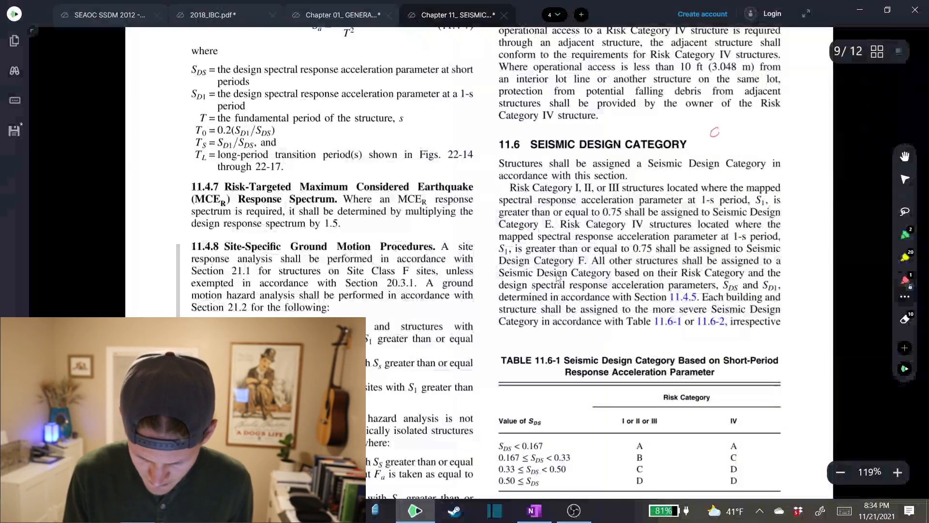
pyautogui.scroll(-3)
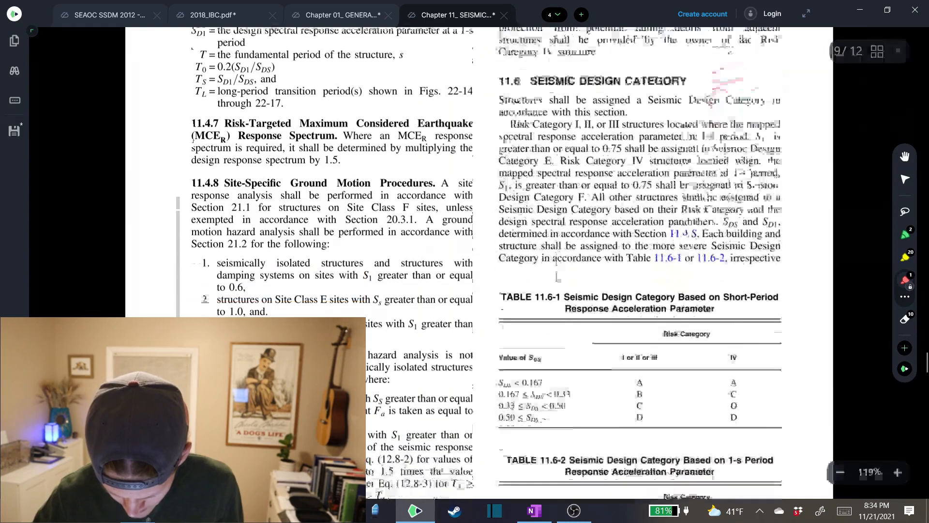
pyautogui.scroll(-3)
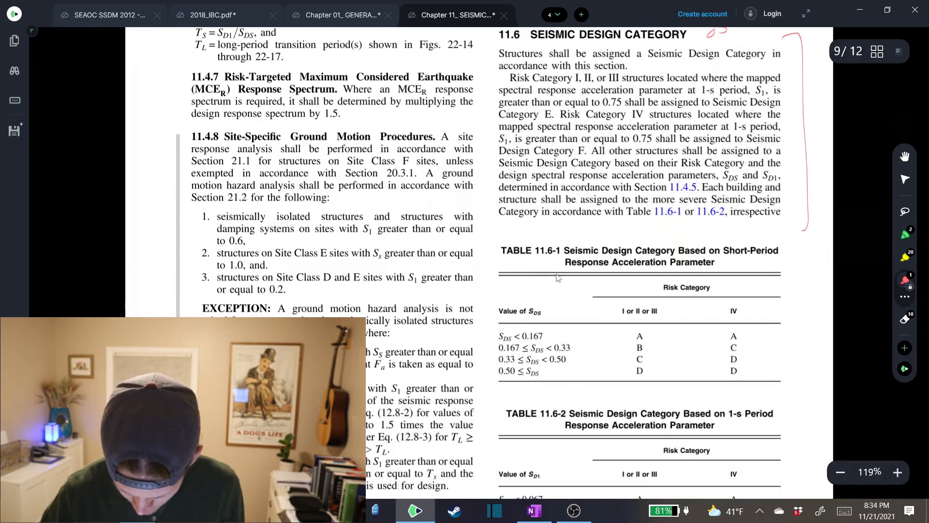
pyautogui.scroll(-3)
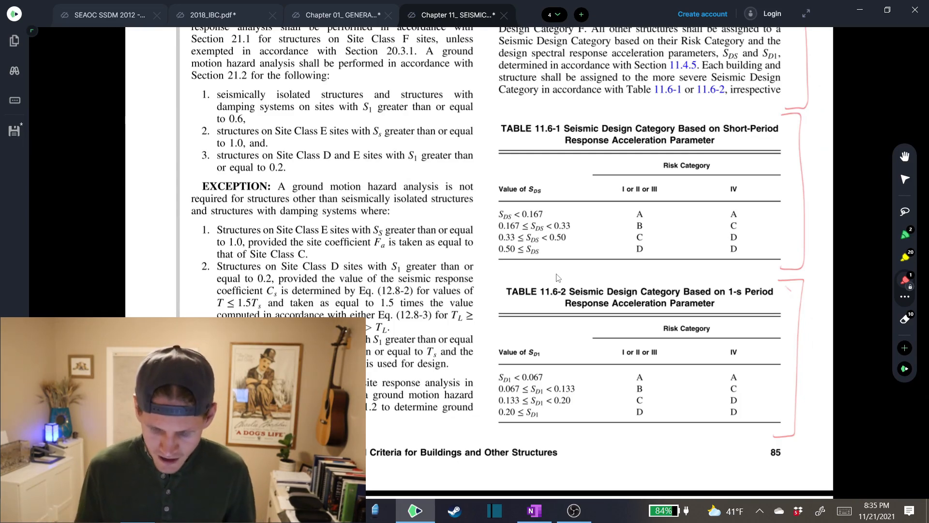
pyautogui.moveTo(500, 125); pyautogui.dragTo(566, 140)
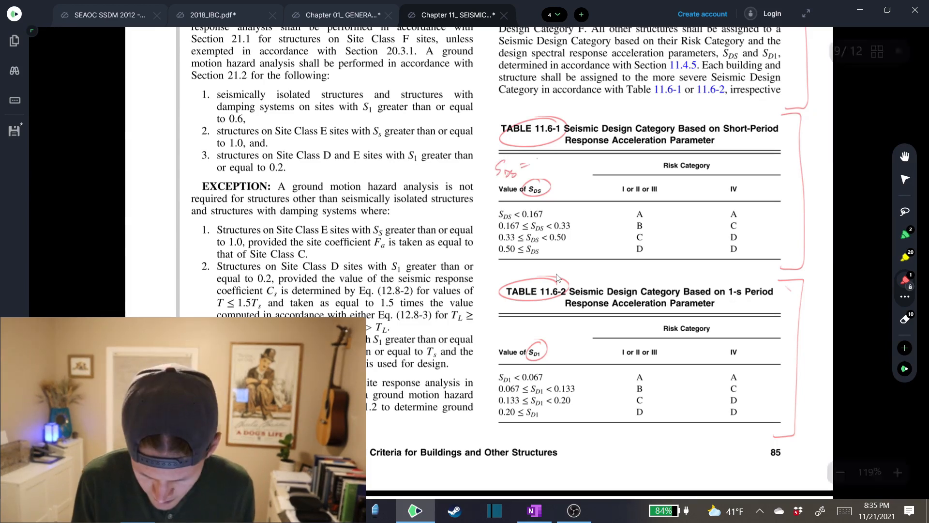
# - Note SDS = 1.17 in red beside Table 11.6-1
pyautogui.write('1.17')
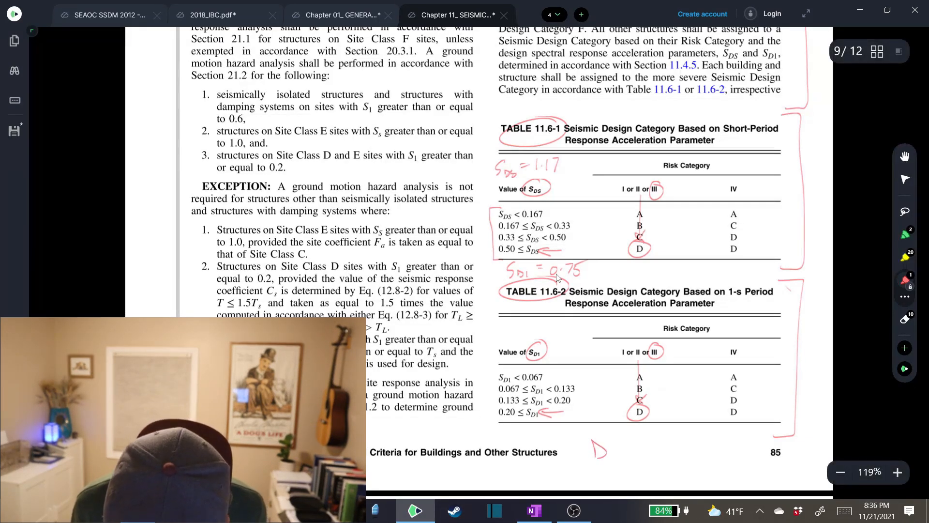
# - Bracket the D below the tables and circle the Risk Category IV heading
pyautogui.moveTo(590, 442); pyautogui.dragTo(617, 459)
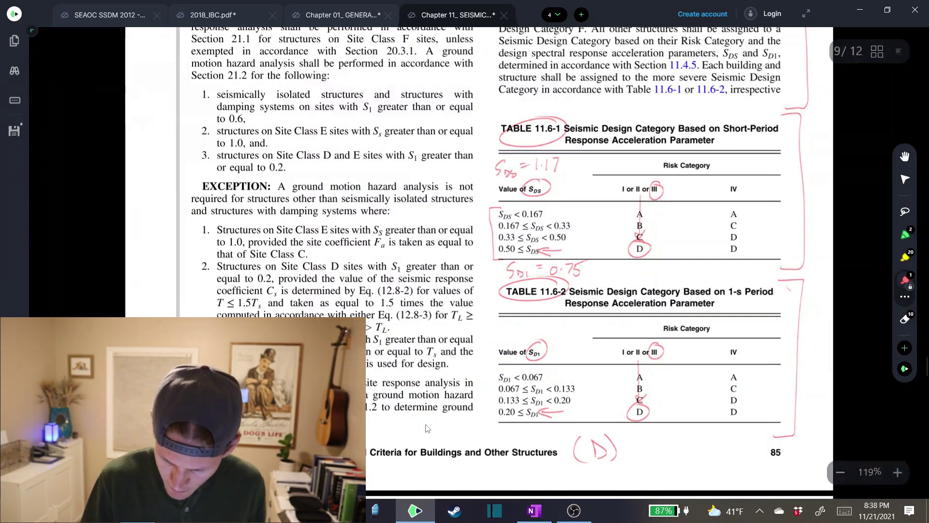
pyautogui.moveTo(717, 189); pyautogui.dragTo(750, 189)
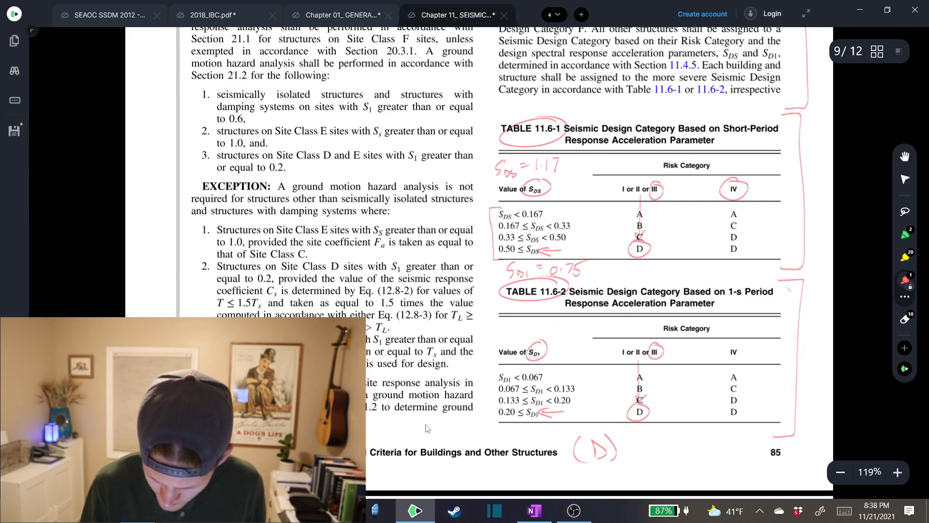